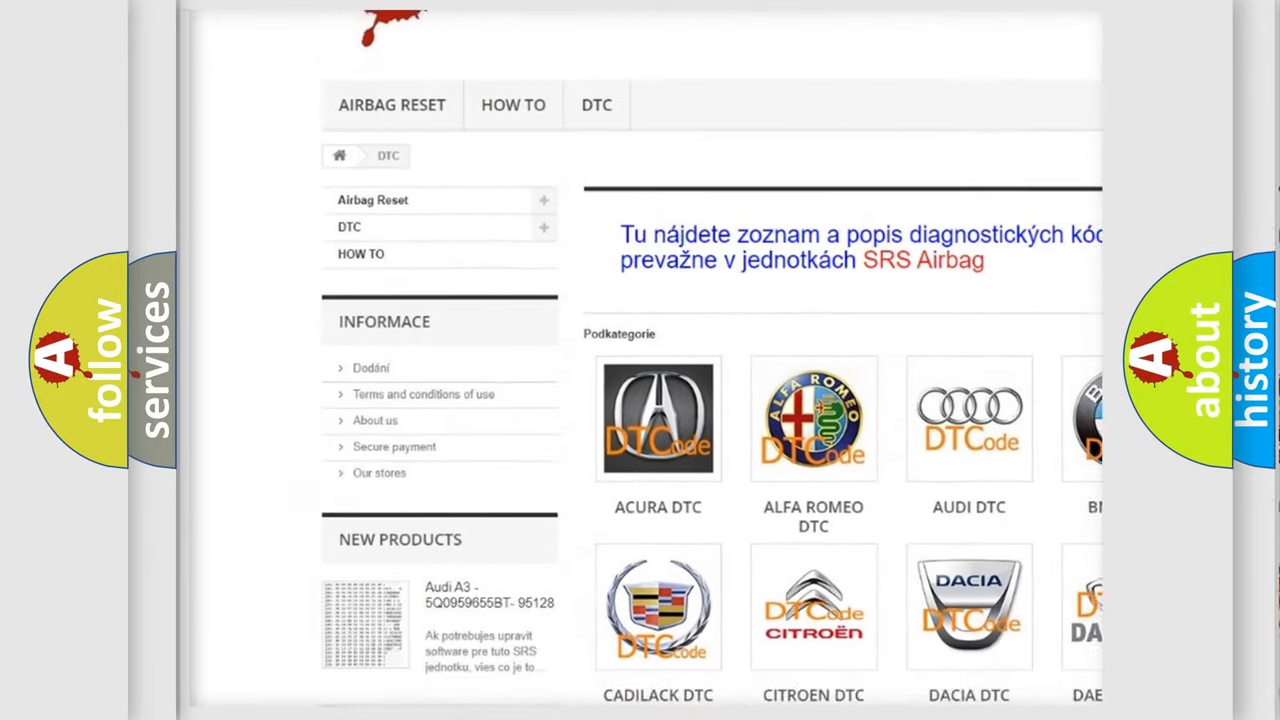
scroll("down", 3)
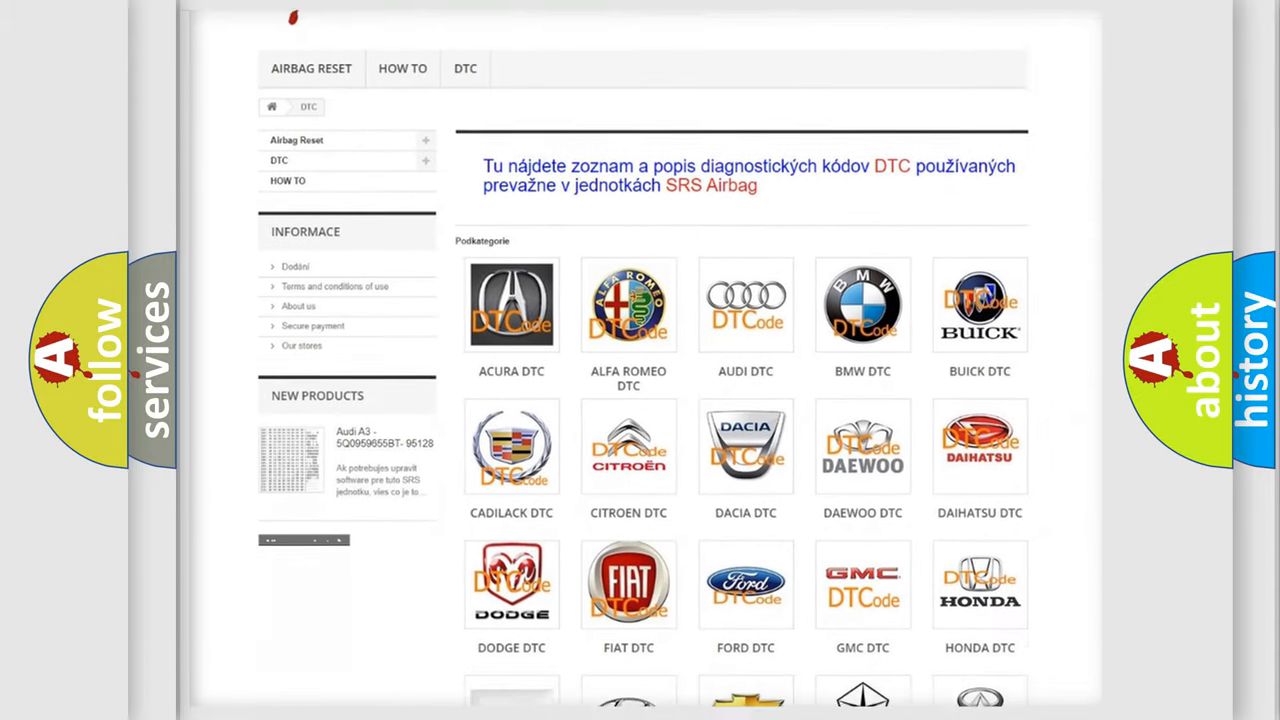
scroll("down", 3)
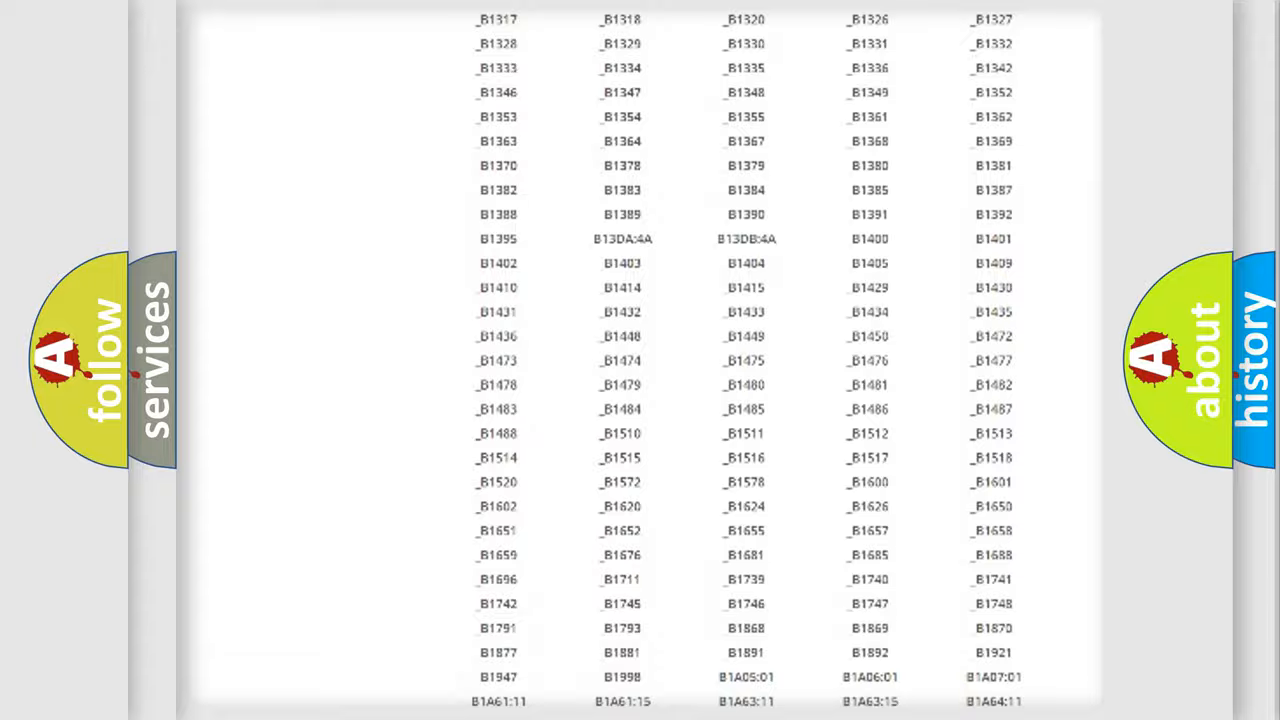
scroll("up", 3)
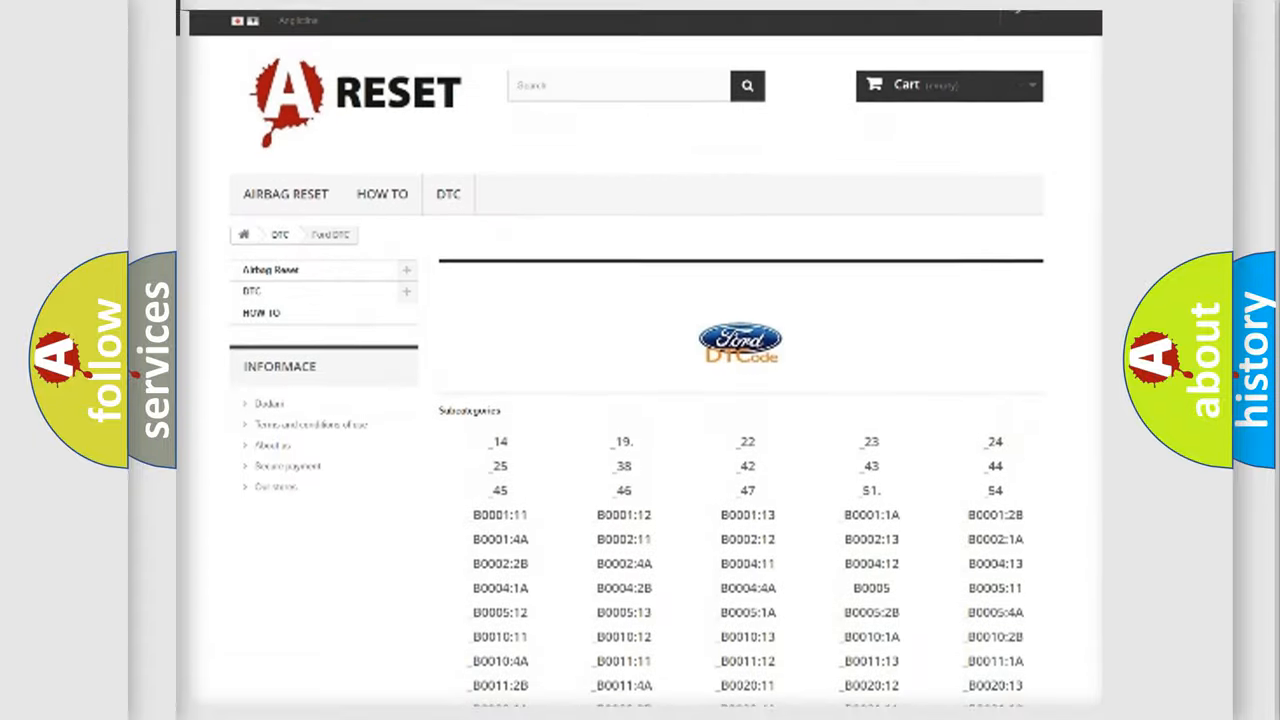